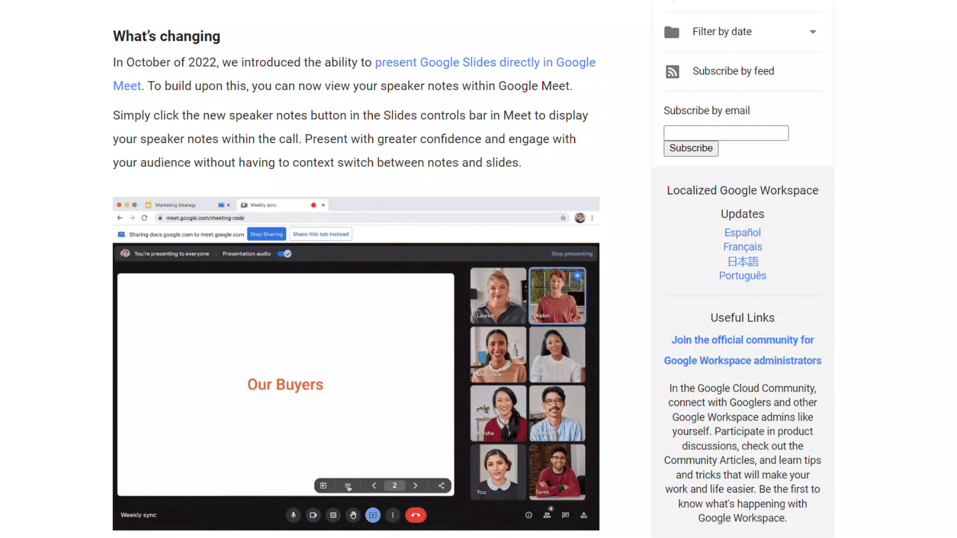
Change options in the Meet call controls before presenting
left_click(348, 486)
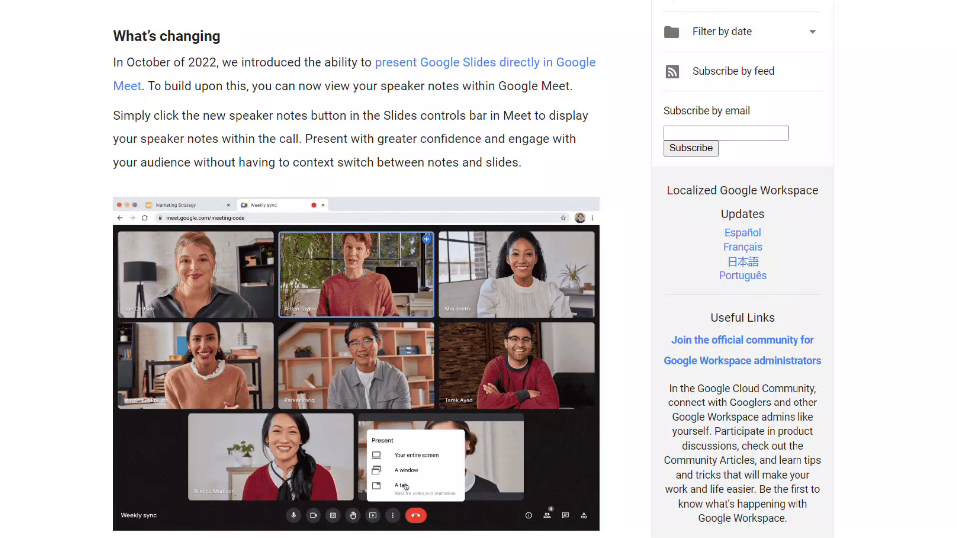
left_click(389, 483)
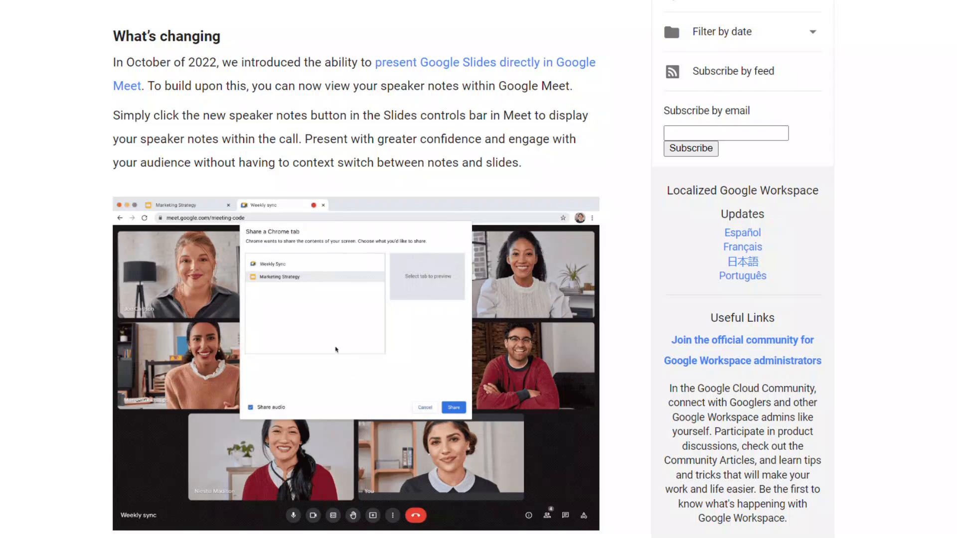
left_click(276, 276)
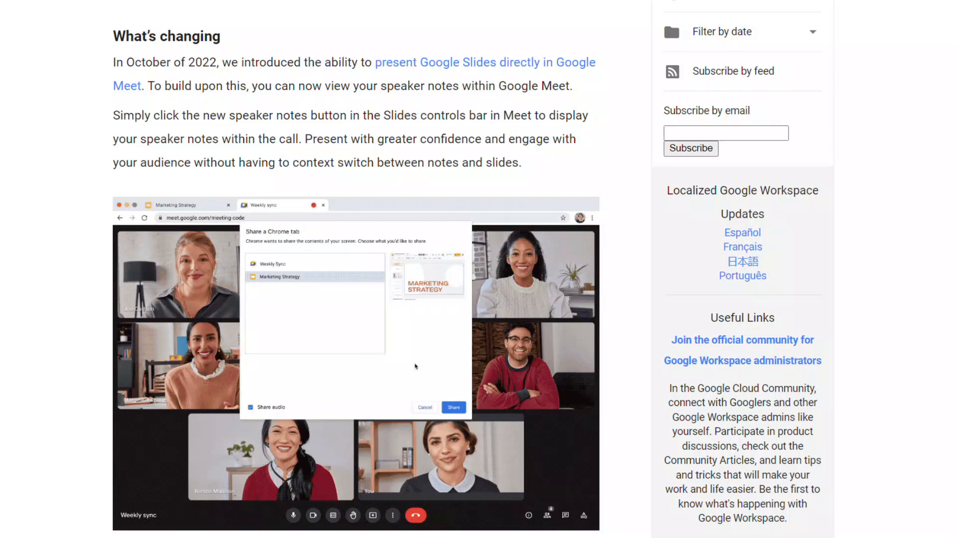
left_click(452, 407)
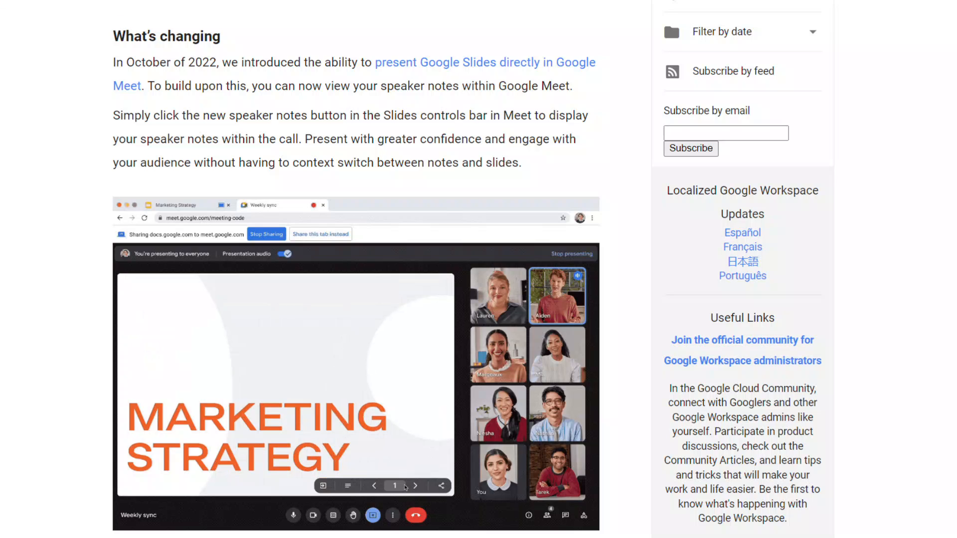
left_click(415, 486)
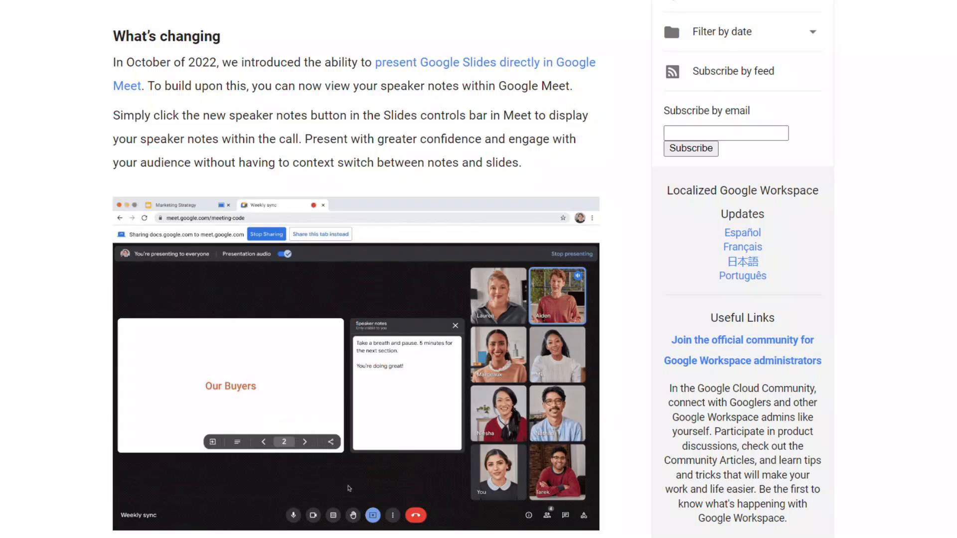
mouse_move(238, 498)
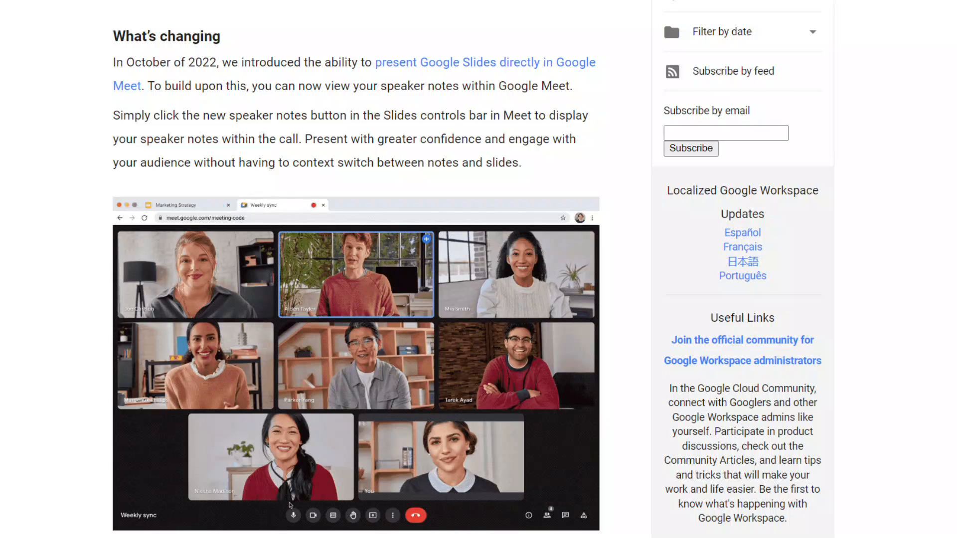
Bring up Meet's Present now choices offering entire screen, a window, or a tab
left_click(333, 515)
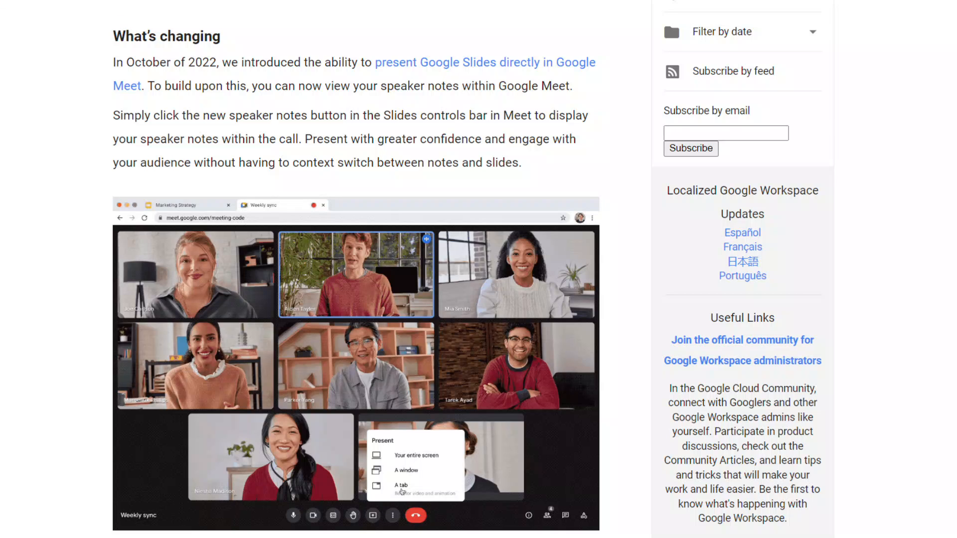
left_click(398, 486)
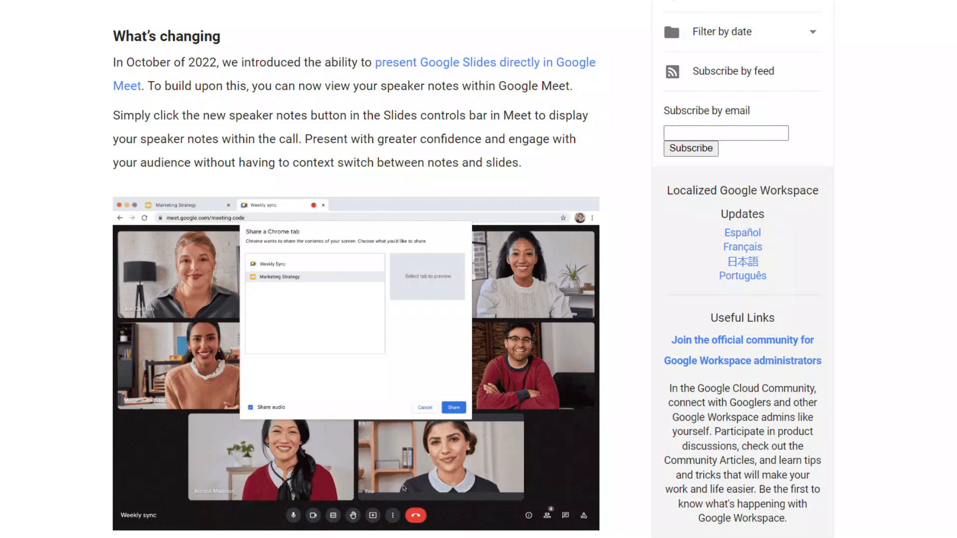
left_click(287, 276)
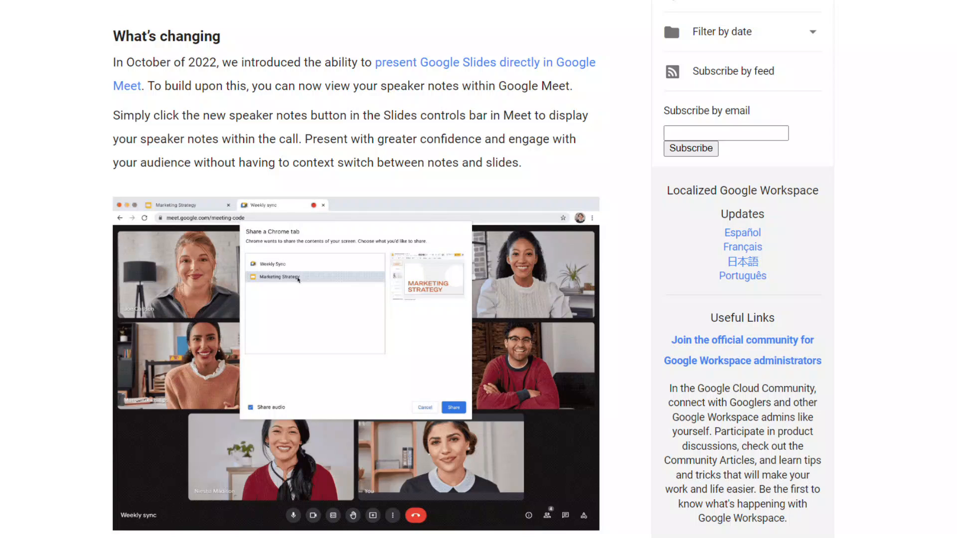
left_click(453, 406)
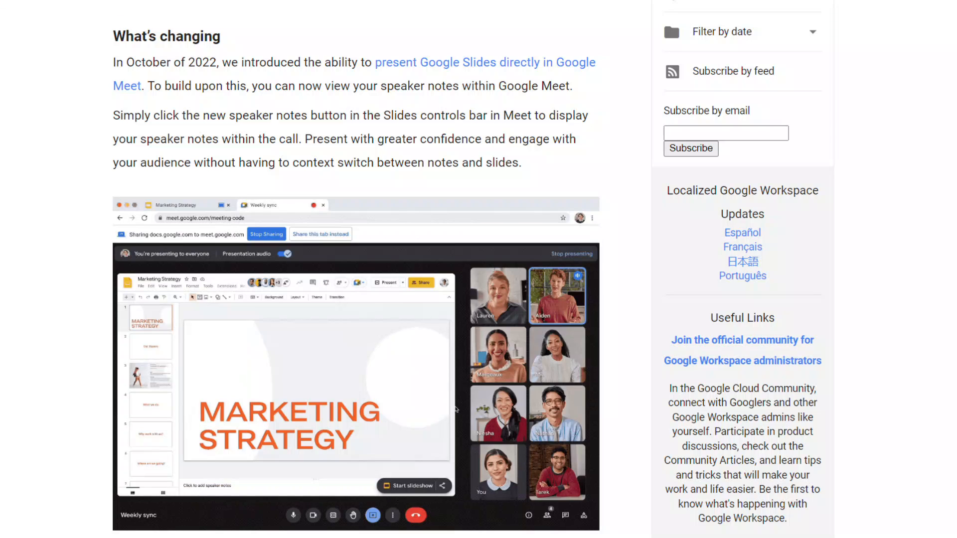
left_click(415, 486)
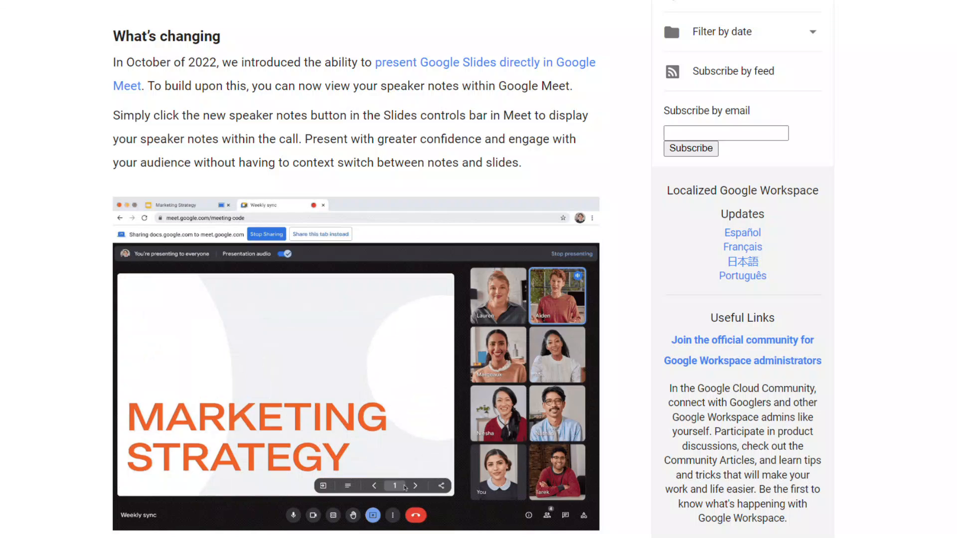
left_click(417, 486)
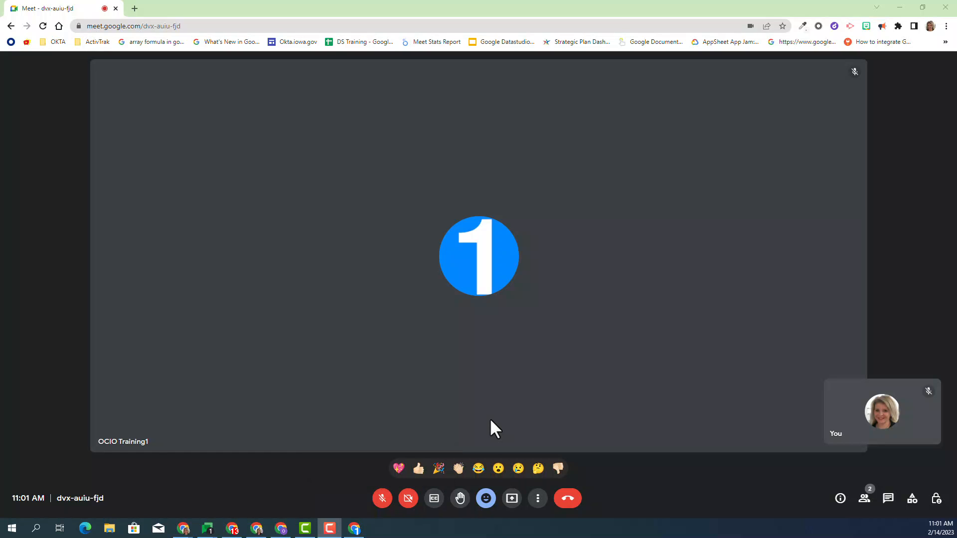
mouse_move(512, 499)
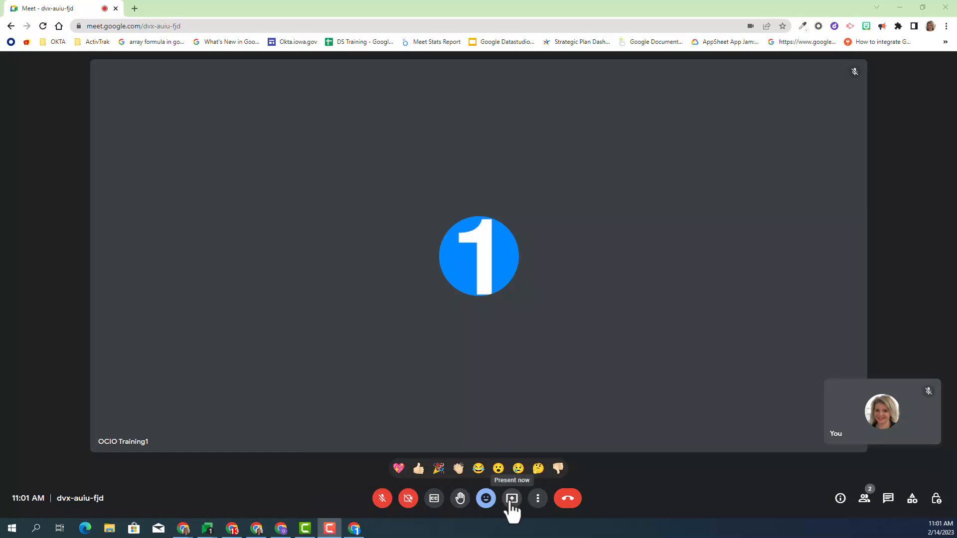
left_click(512, 498)
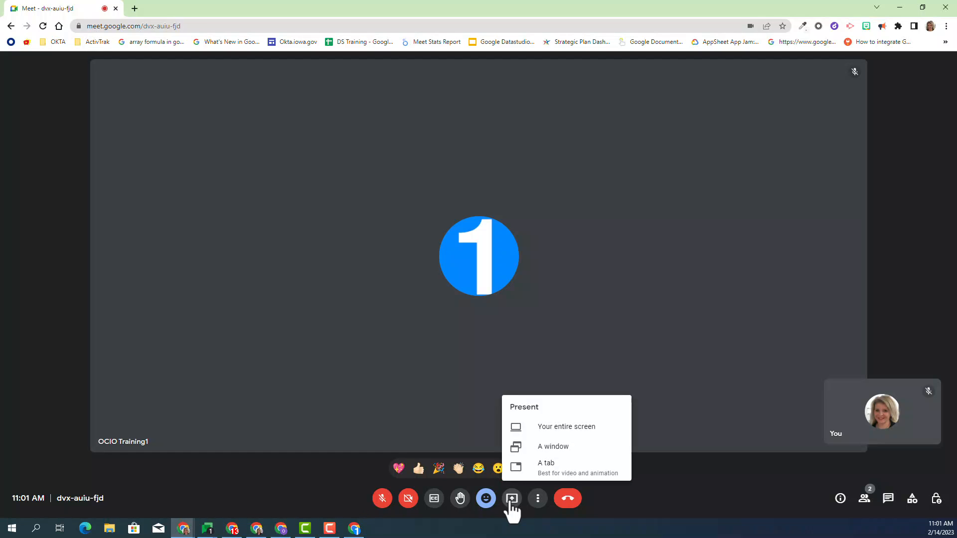
mouse_move(515, 504)
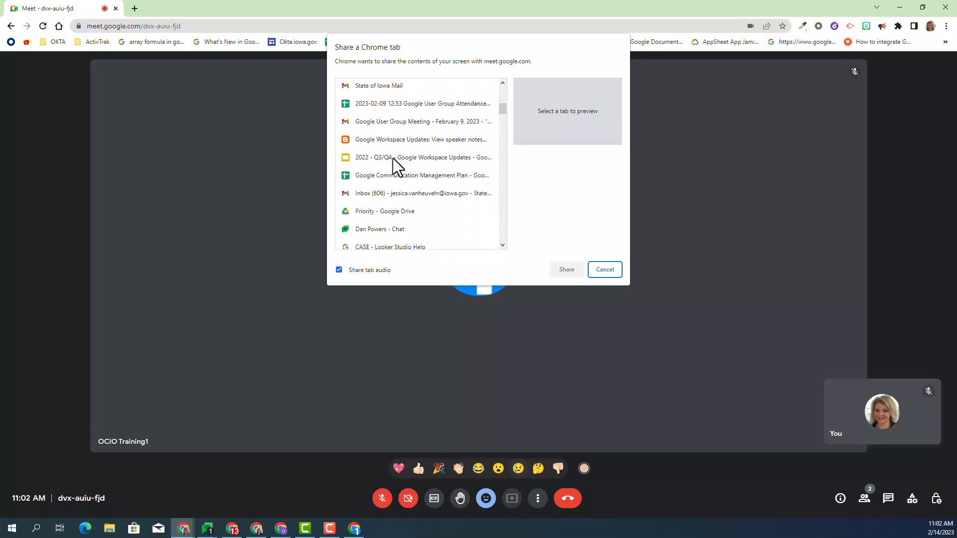
Share the 2022 Q3/Q4 Google Workspace Updates Slides tab with the call
left_click(420, 157)
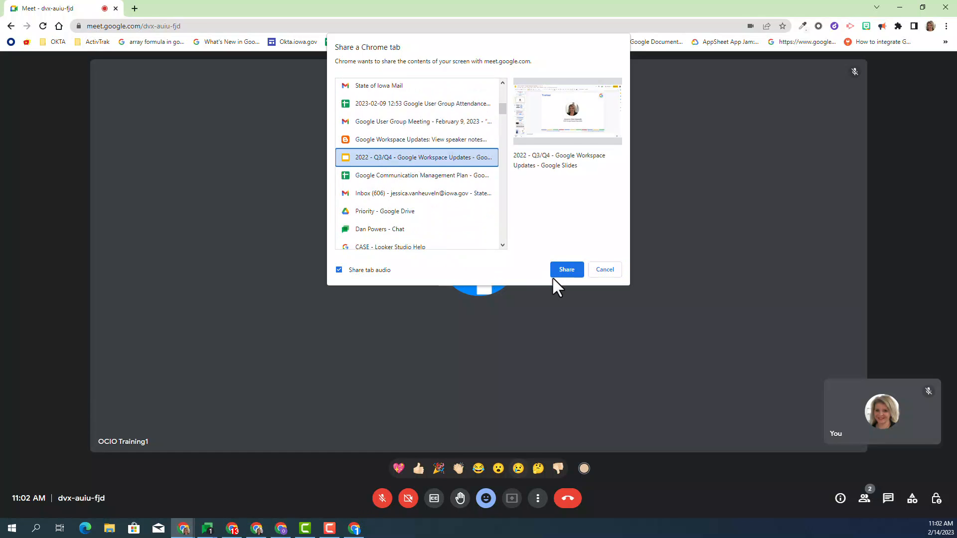
left_click(566, 269)
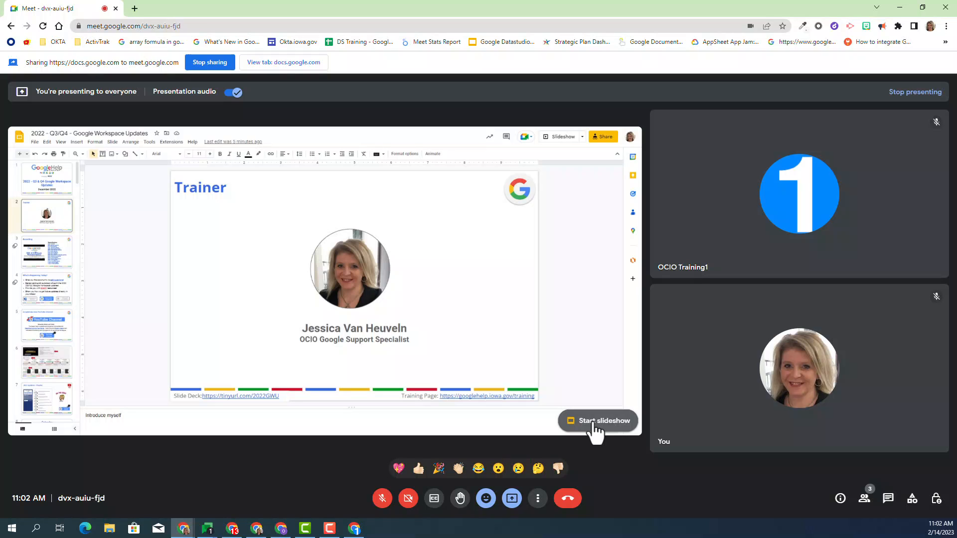
Start the slideshow on the Trainer slide and show speaker notes to the presenter only
left_click(597, 421)
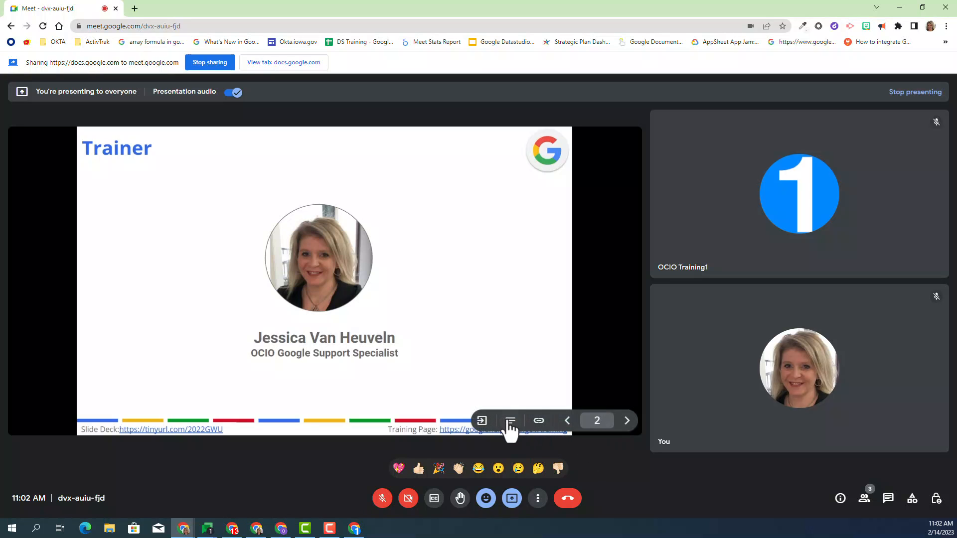
mouse_move(511, 421)
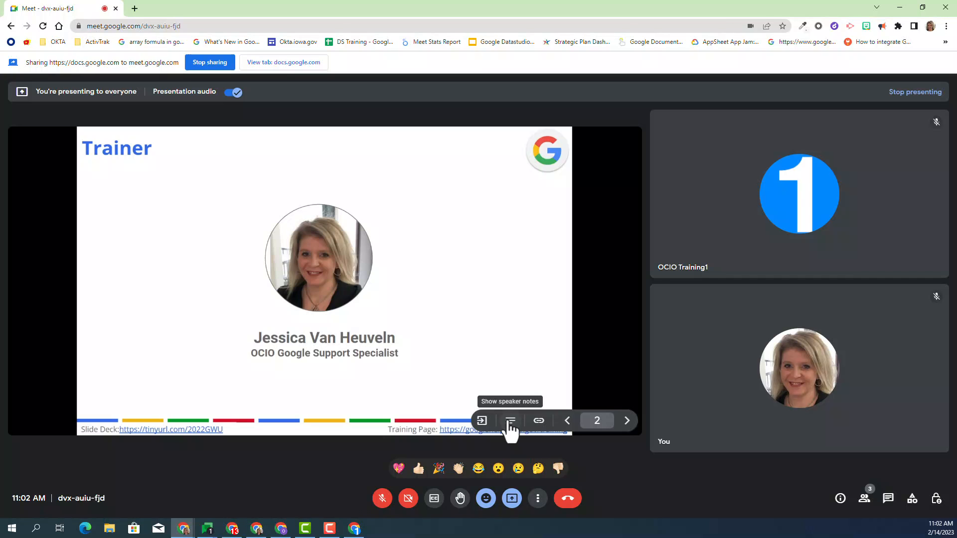
mouse_move(516, 440)
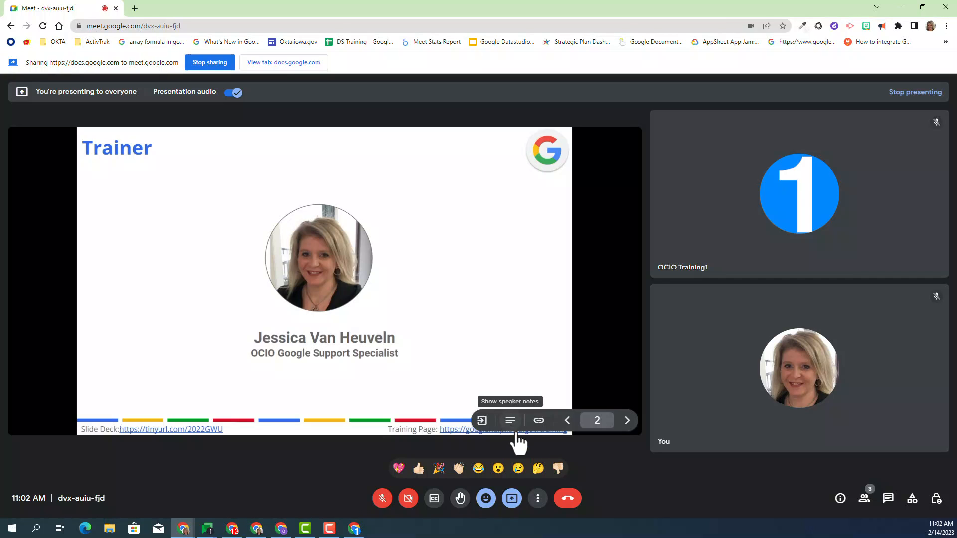
left_click(509, 421)
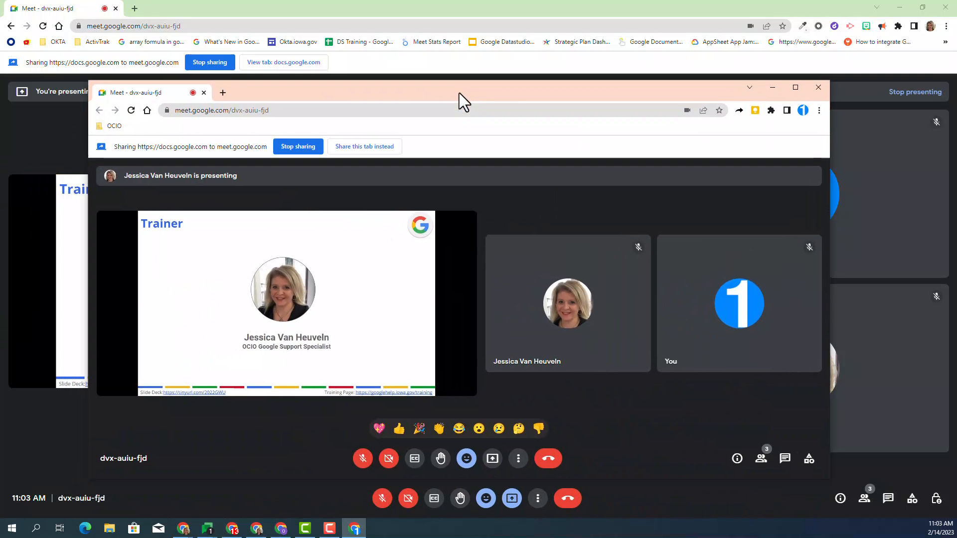
Maximize the guest's Meet window showing only the Trainer slide, no speaker notes
left_click(794, 88)
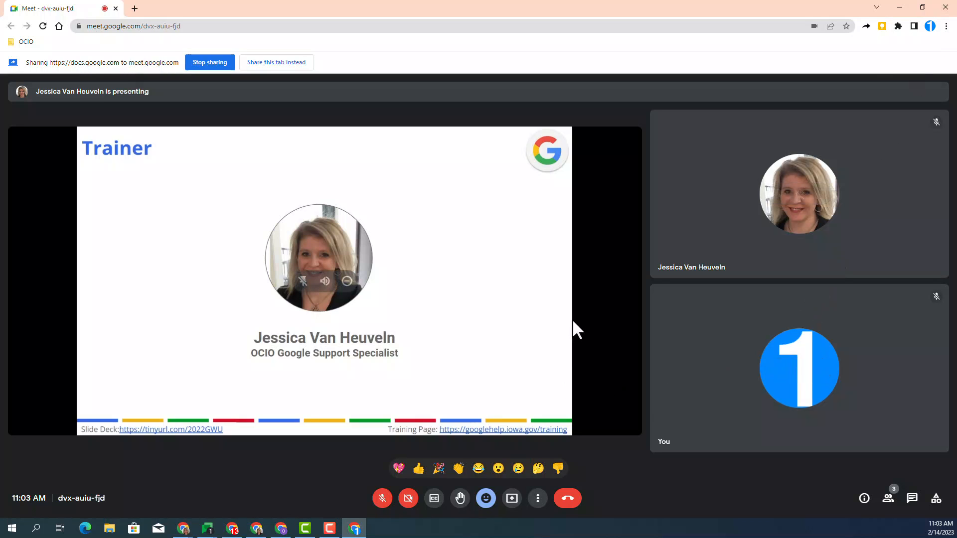
mouse_move(578, 338)
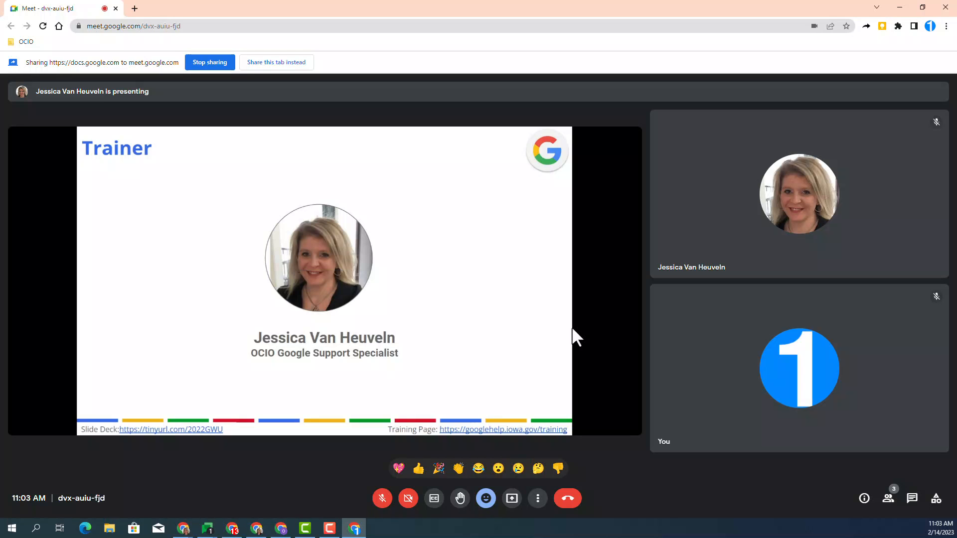
mouse_move(567, 336)
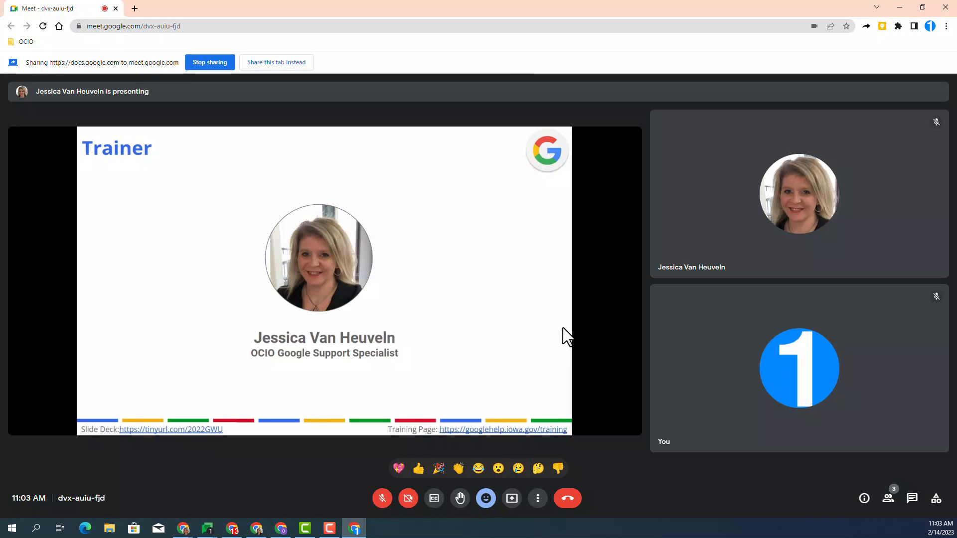
mouse_move(545, 338)
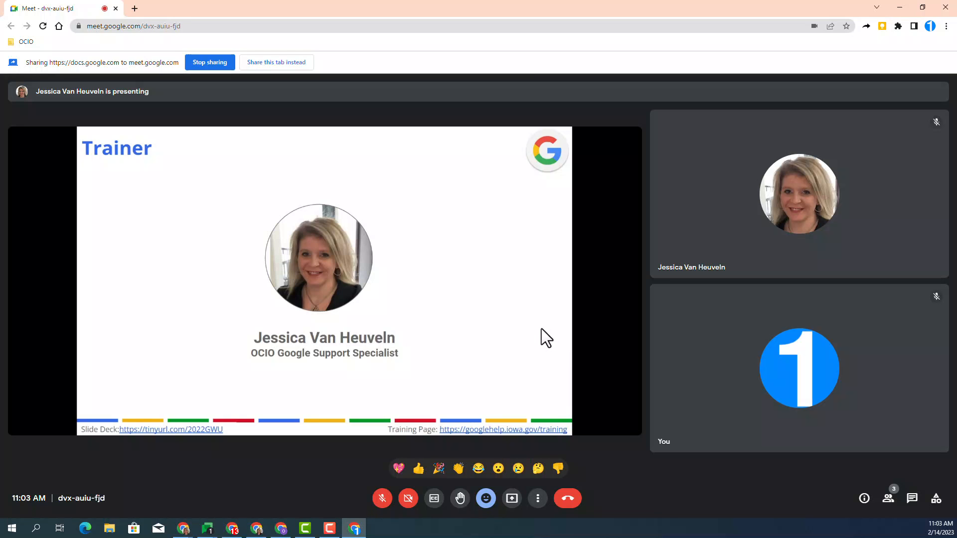